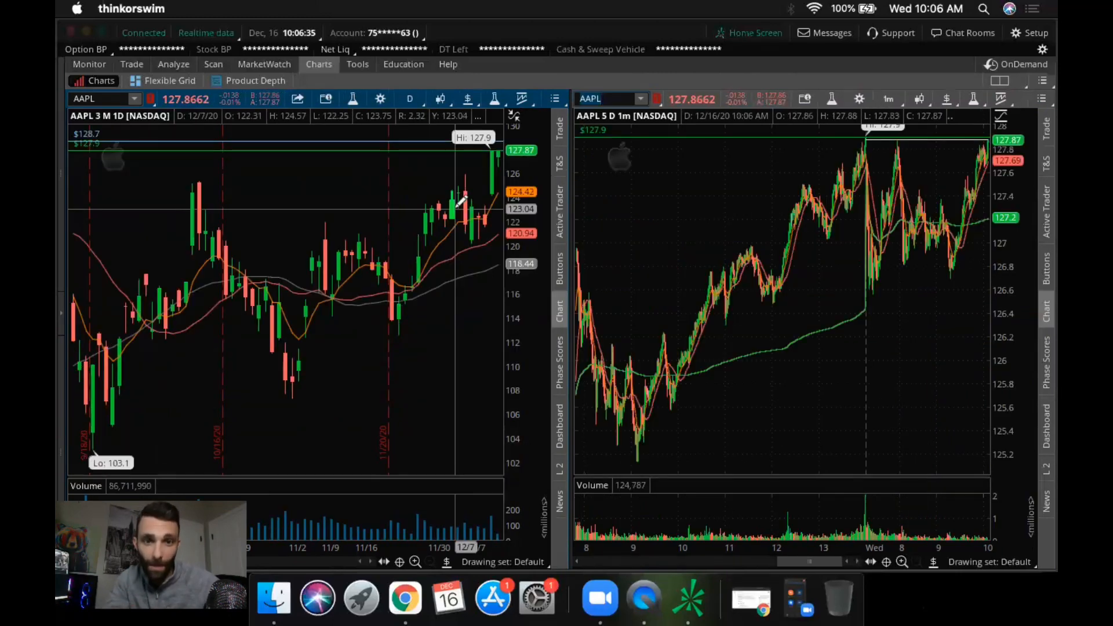
{"action": "mouse_move", "coordinate": [458, 168]}
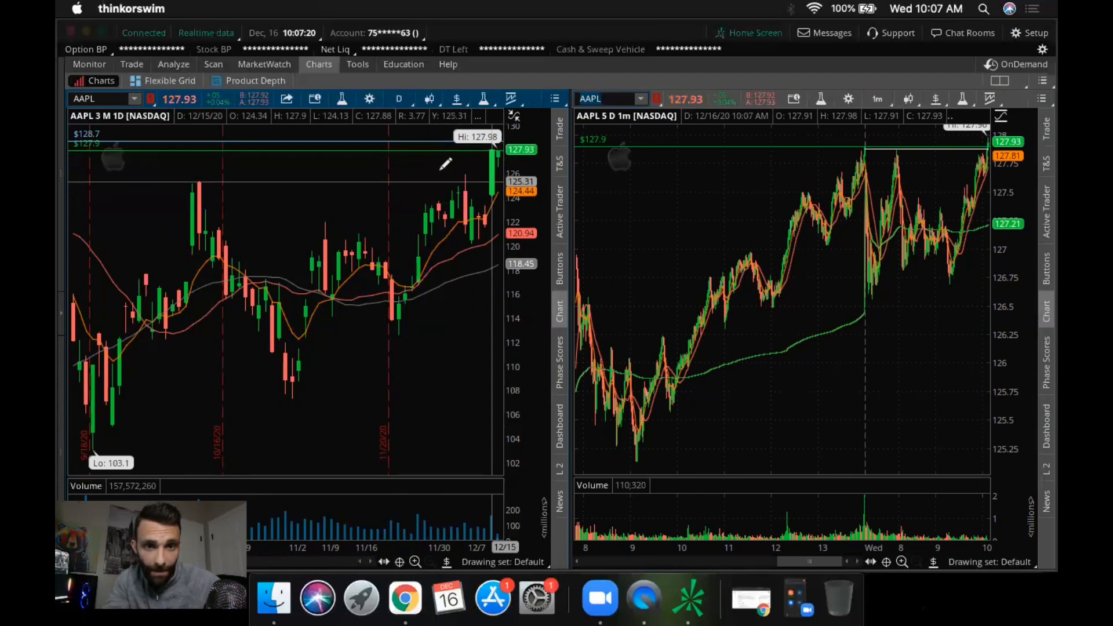
{"action": "mouse_move", "coordinate": [462, 171]}
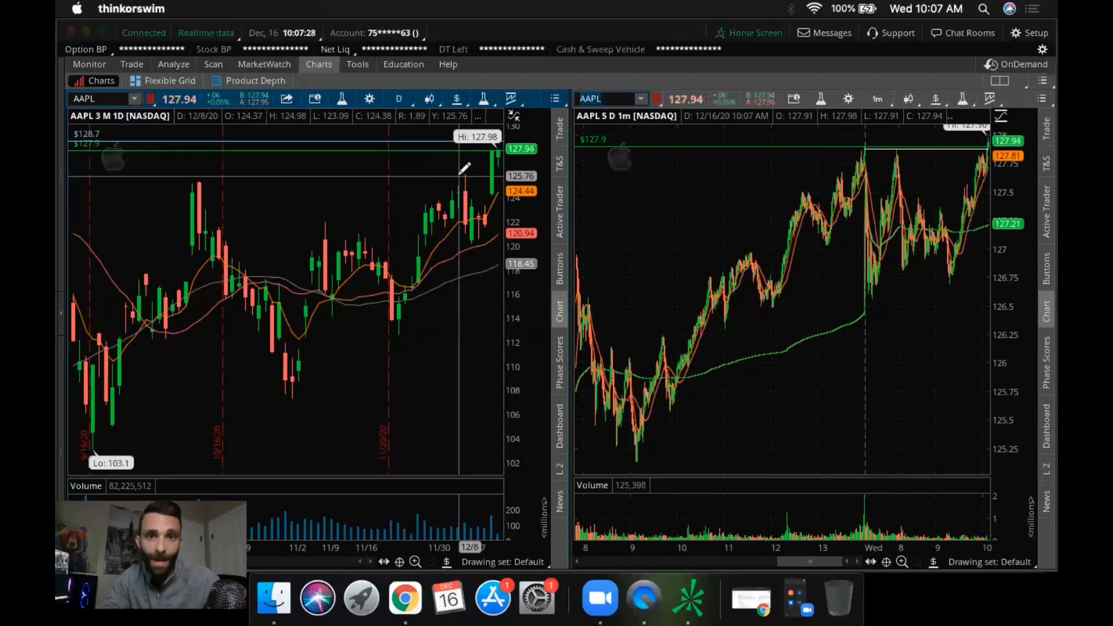
Load SQ into the linked thinkorswim charts, replacing SEDG.
{"action": "type", "text": "SEDG"}
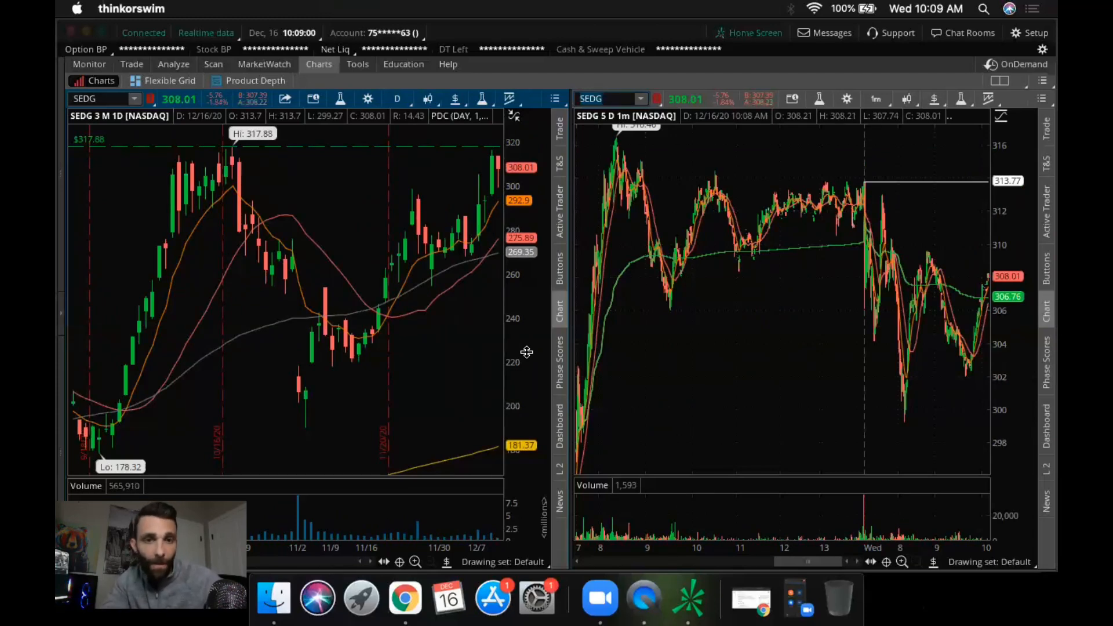
{"action": "left_click", "coordinate": [607, 98]}
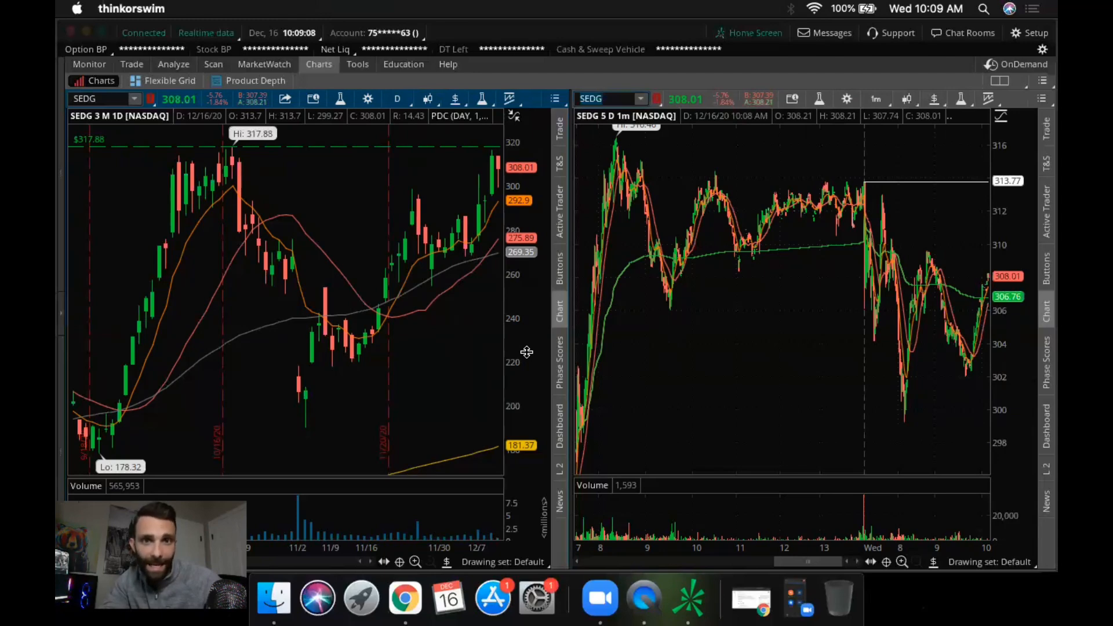
{"action": "type", "text": "SQ"}
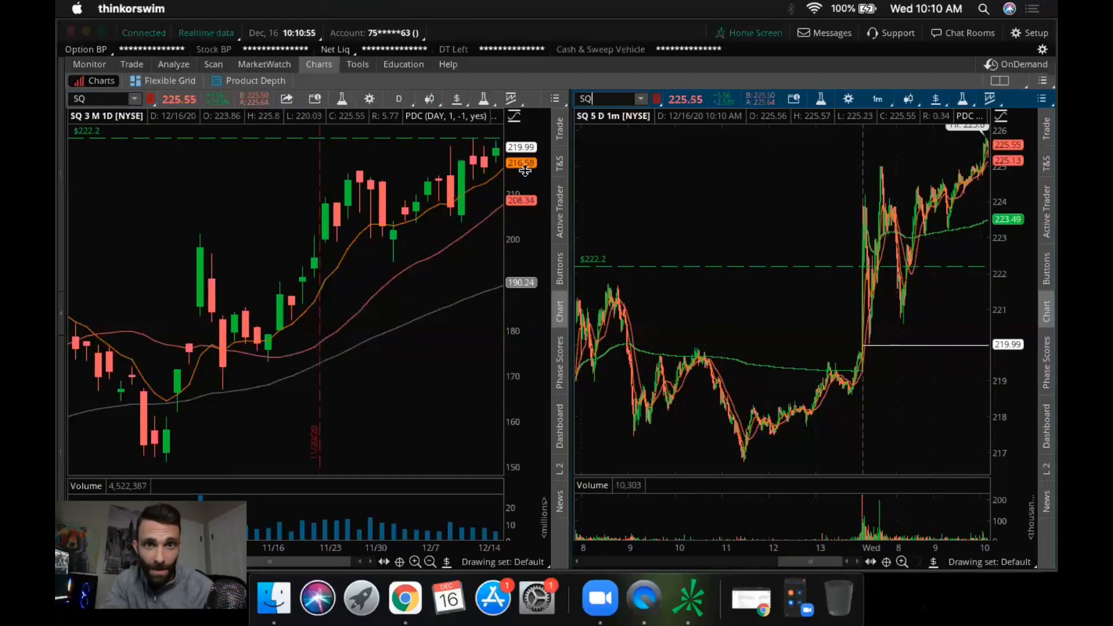
{"action": "mouse_move", "coordinate": [469, 142]}
{"action": "type", "text": "TWTR"}
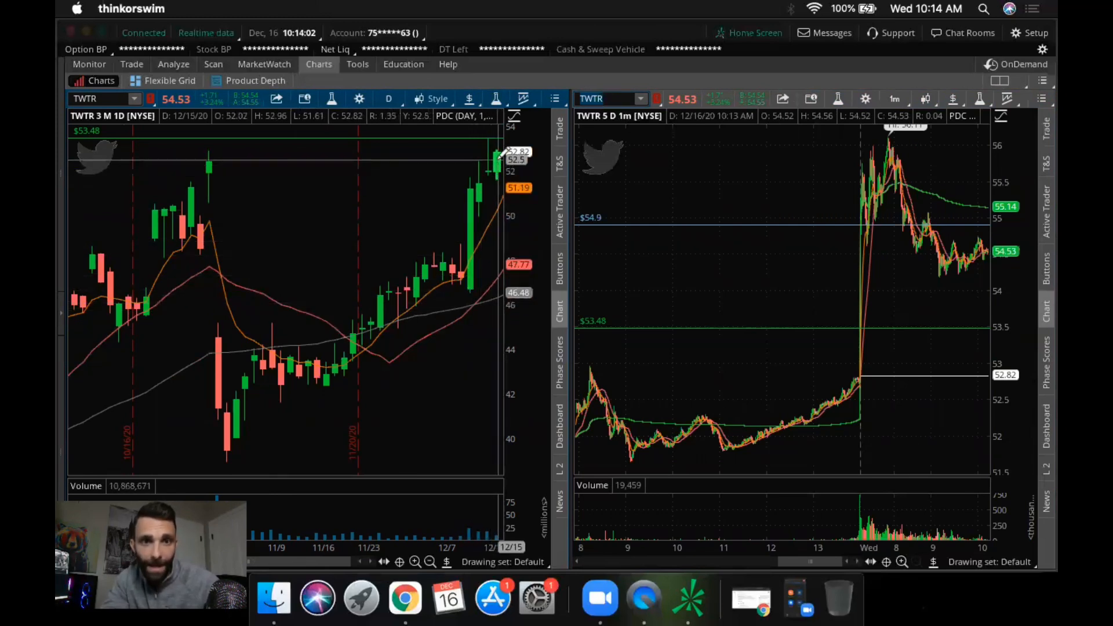
{"action": "mouse_move", "coordinate": [490, 156]}
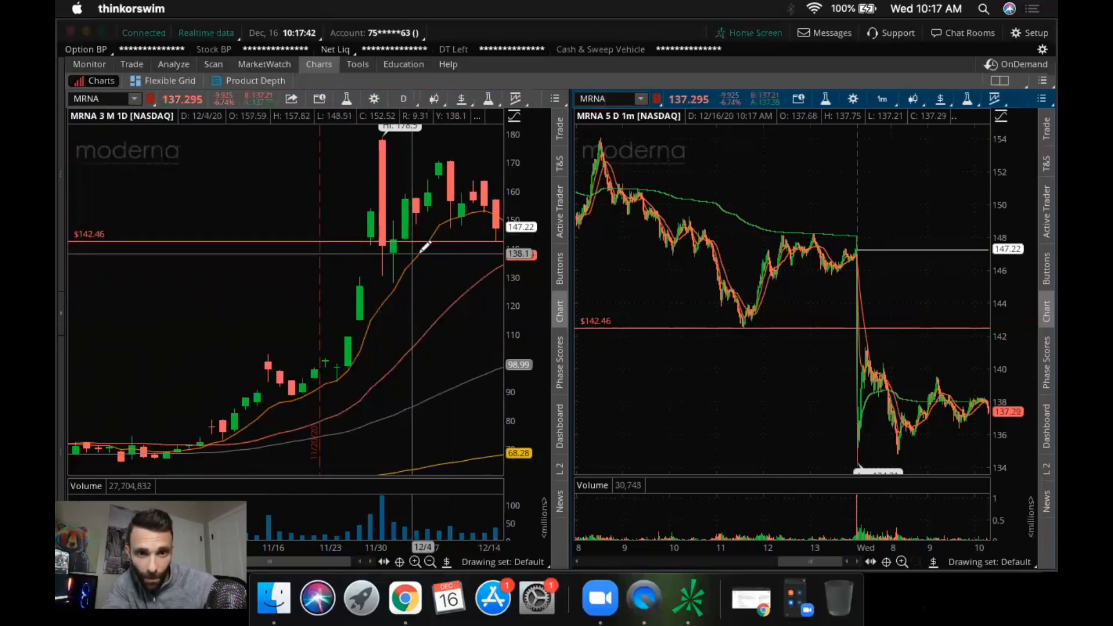
{"action": "mouse_move", "coordinate": [447, 306]}
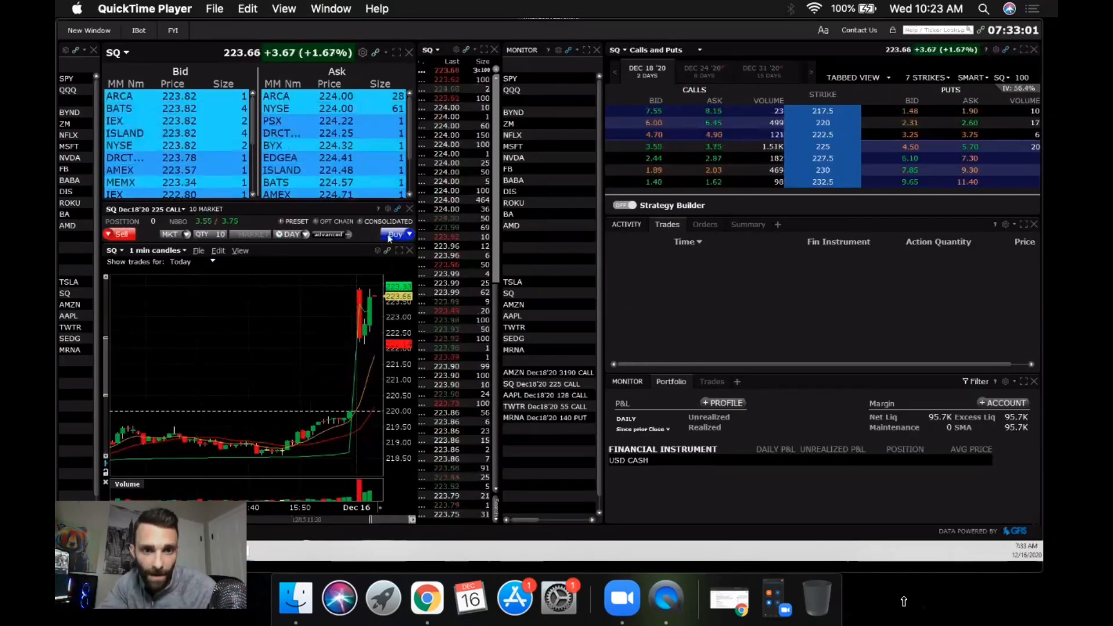
Send the market order buying 10 SQ Dec 18 '20 225 calls.
{"action": "left_click", "coordinate": [395, 234]}
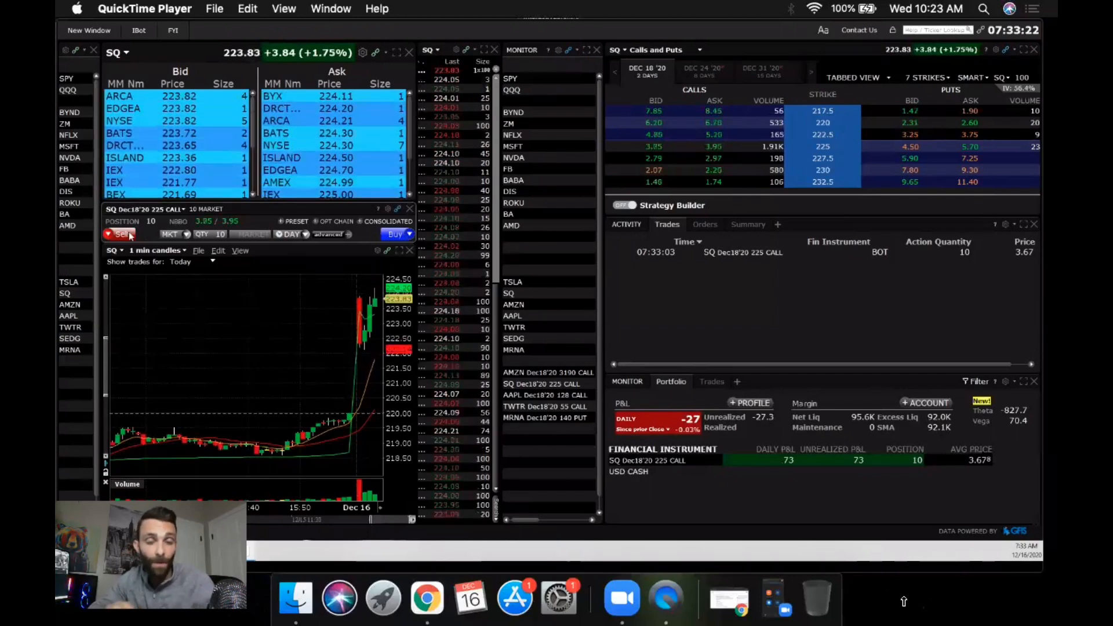
{"action": "left_click", "coordinate": [119, 234]}
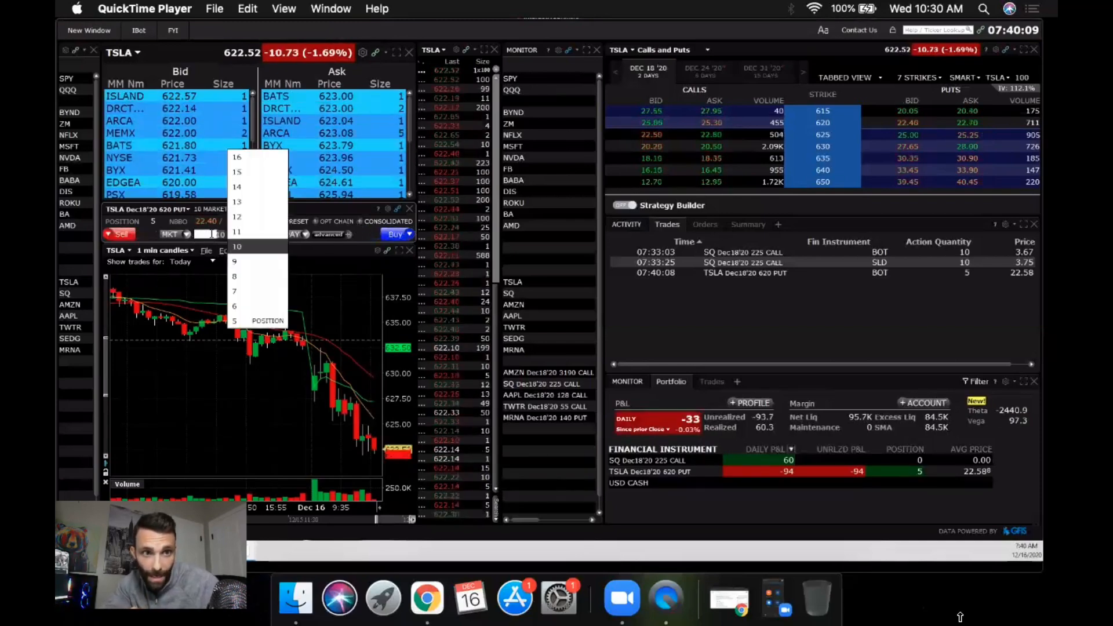
{"action": "left_click", "coordinate": [235, 320]}
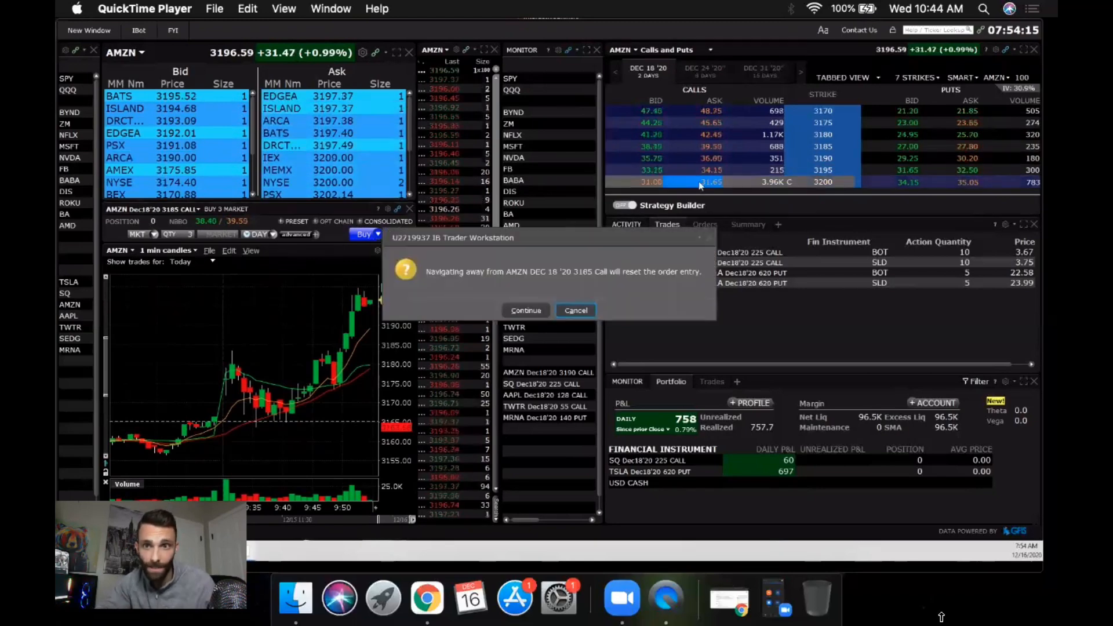
Accept the order reset and buy 3 AMZN Dec 18 '20 3200 calls at market.
{"action": "left_click", "coordinate": [526, 311]}
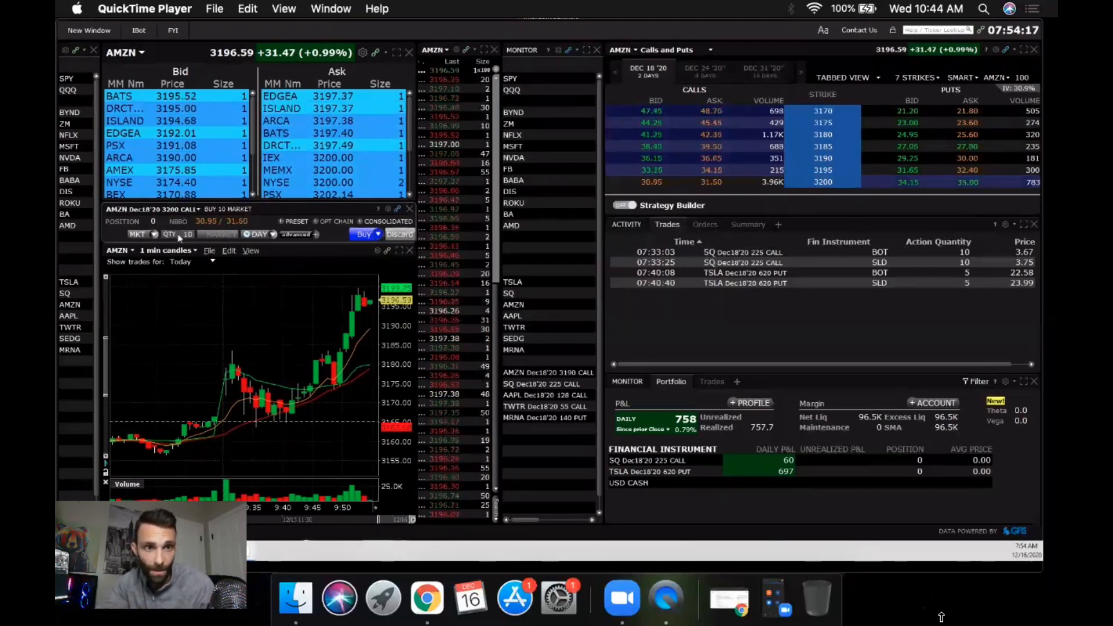
{"action": "left_click", "coordinate": [188, 234]}
{"action": "type", "text": "3"}
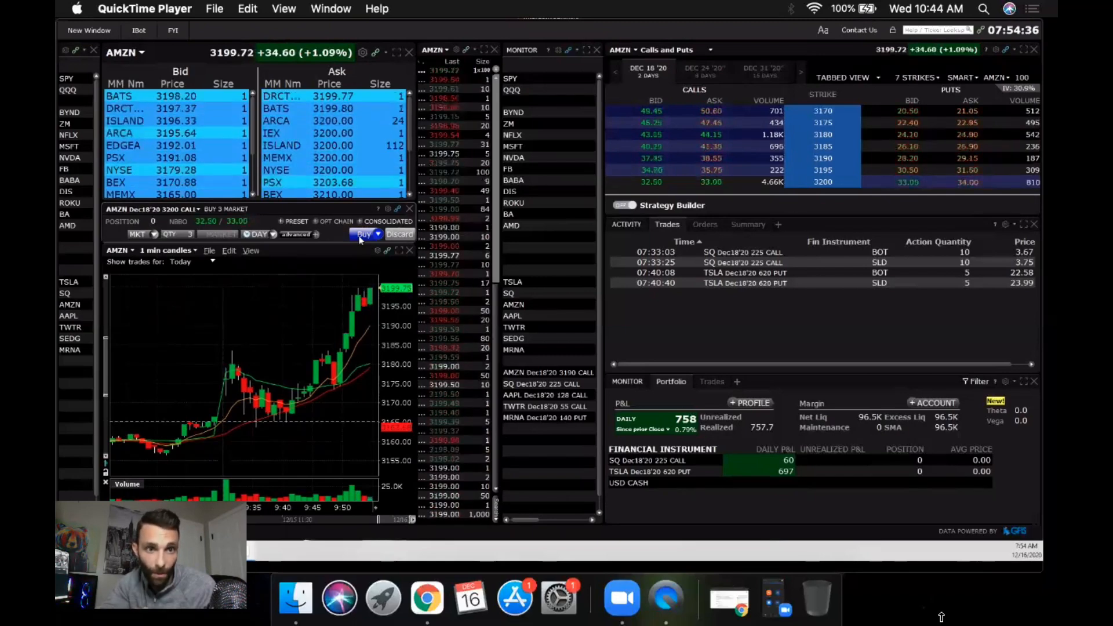
{"action": "left_click", "coordinate": [364, 234]}
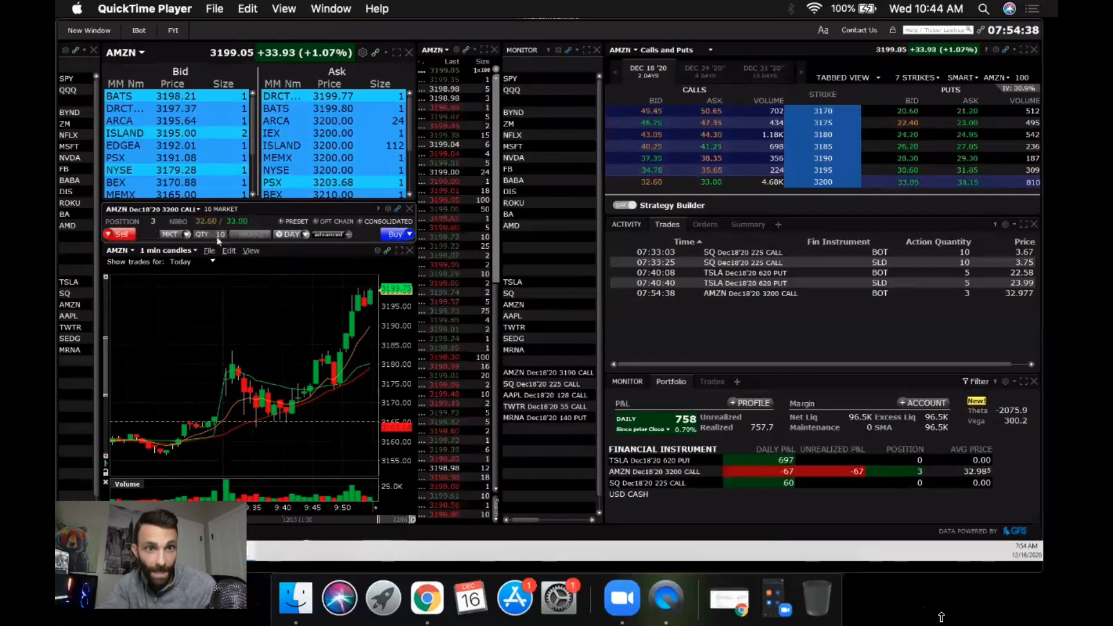